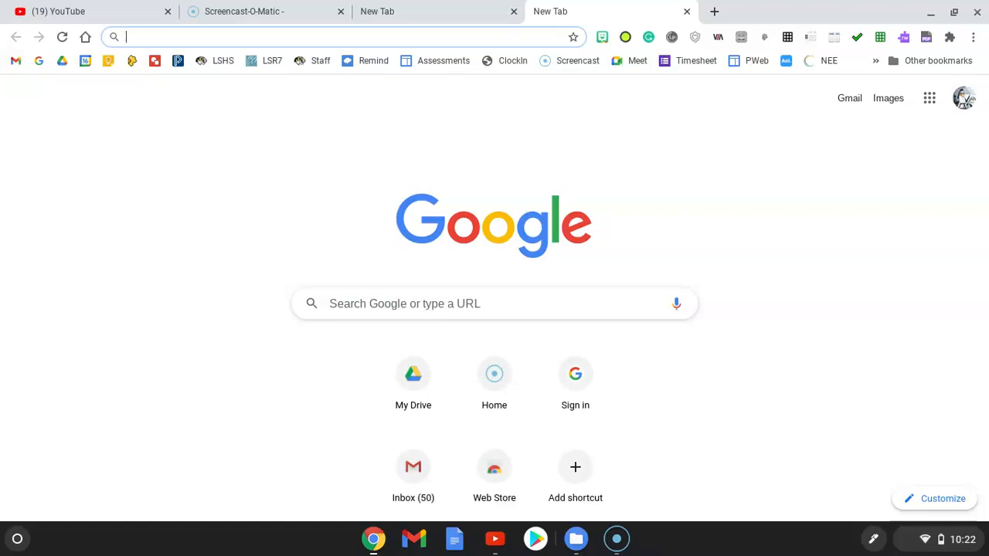
pyautogui.moveTo(33, 497)
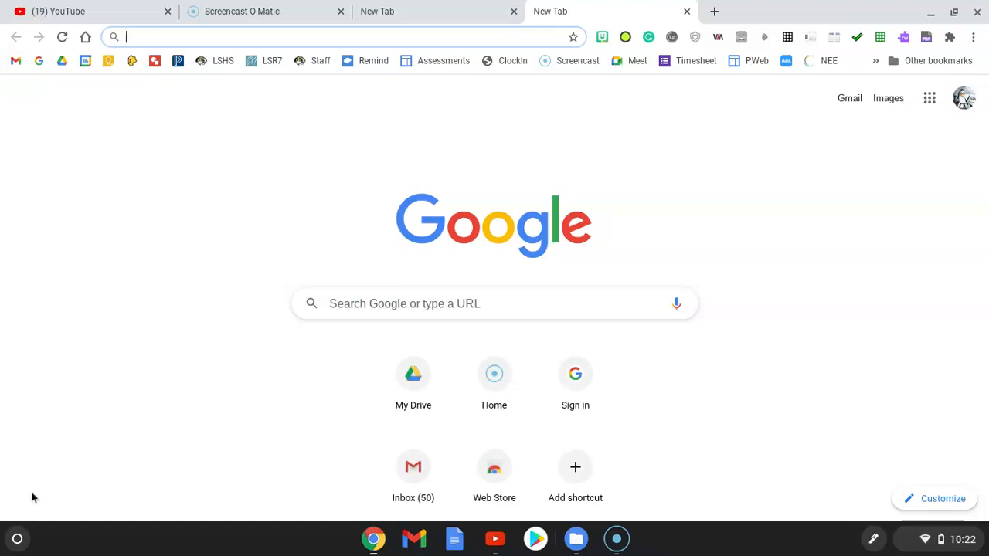
pyautogui.moveTo(17, 538)
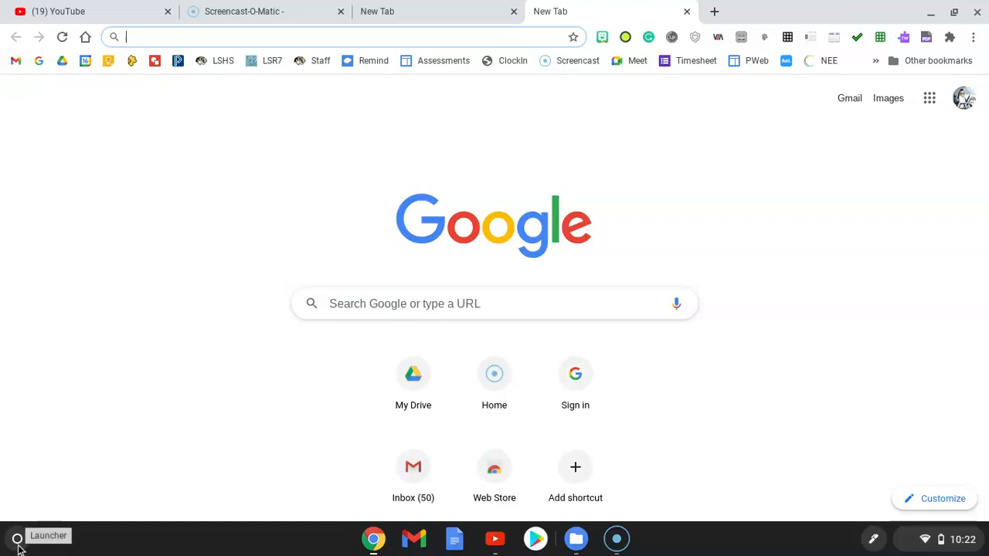
# - Search the launcher for "files" and launch the Files app
pyautogui.click(17, 538)
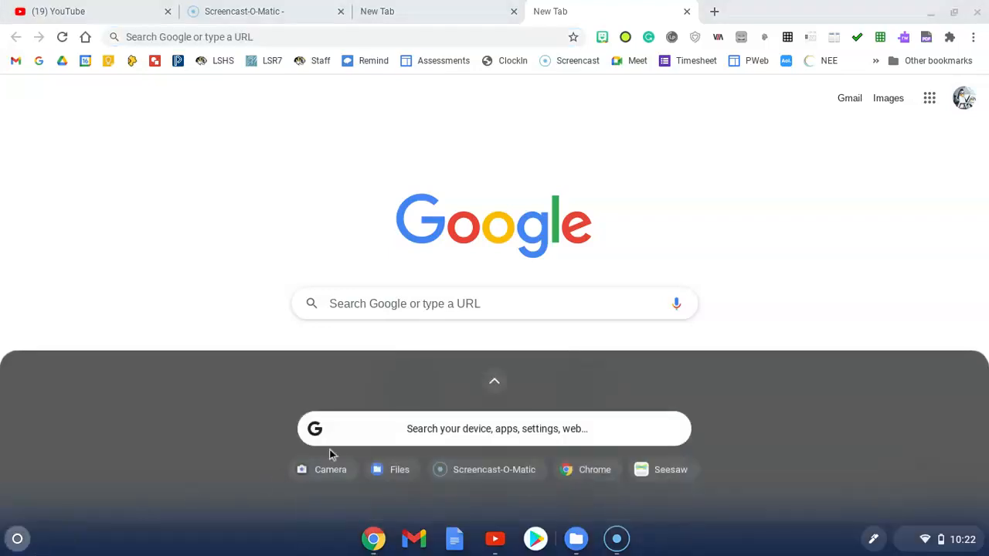
pyautogui.write('f')
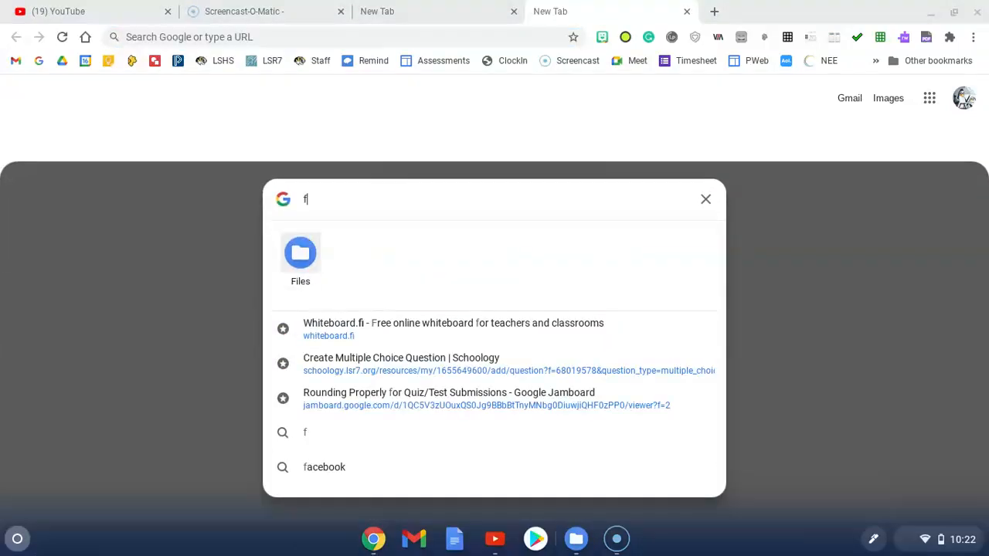
pyautogui.write('iles')
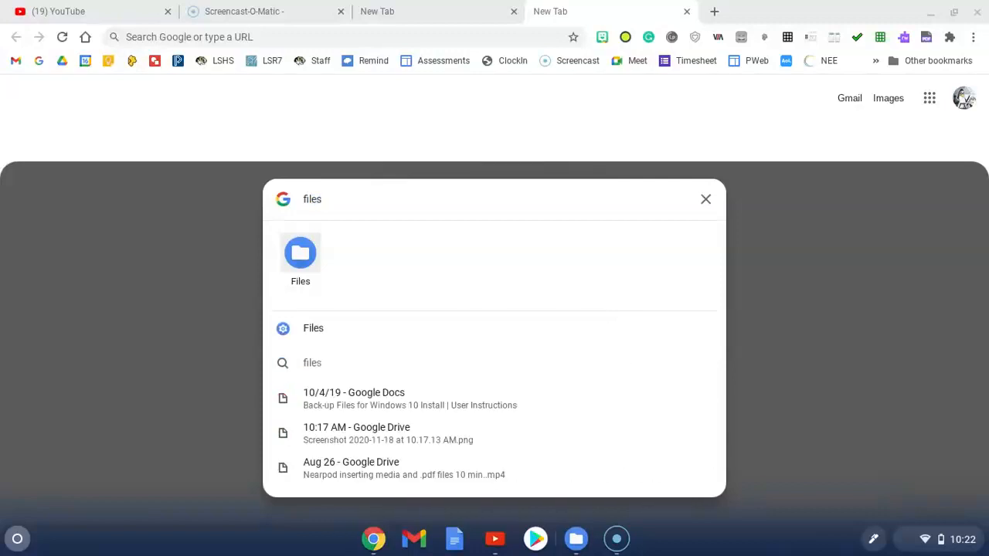
pyautogui.click(300, 253)
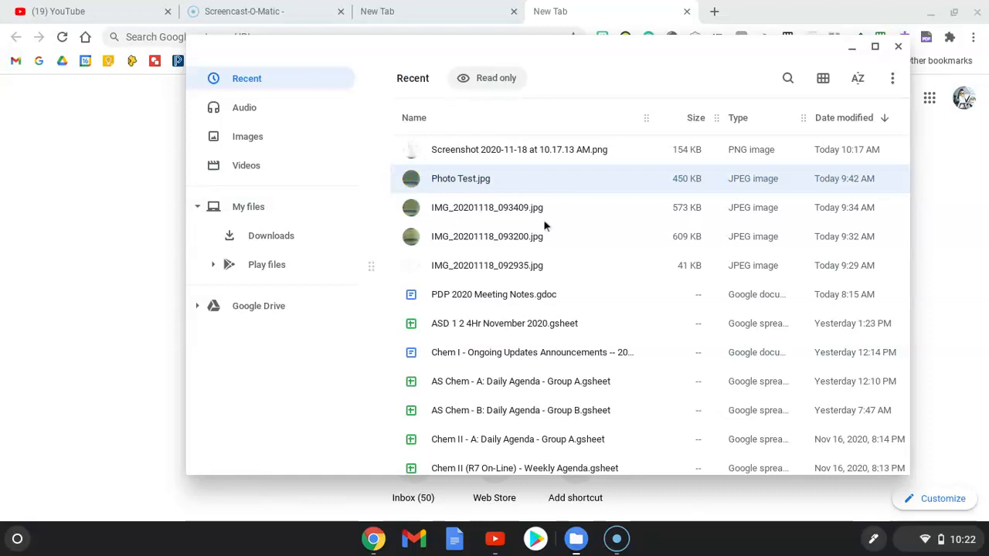
pyautogui.moveTo(418, 183)
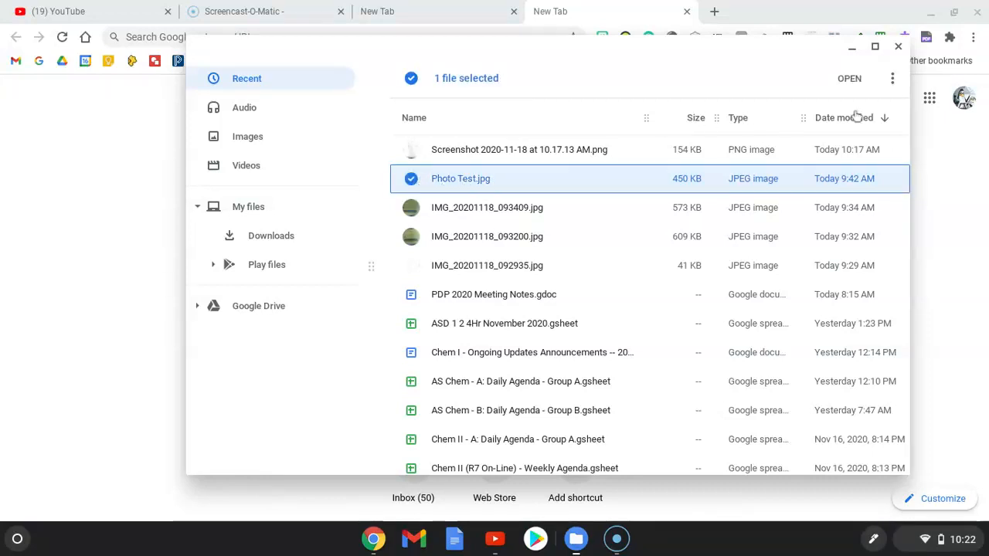
# - Show Get info details for Photo Test.jpg from its more-actions menu
pyautogui.click(892, 78)
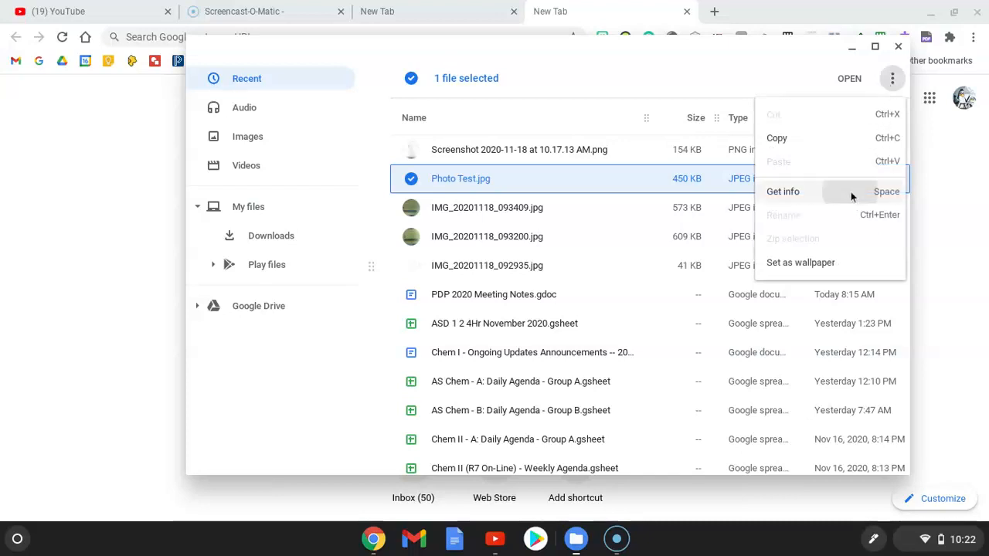
pyautogui.click(782, 190)
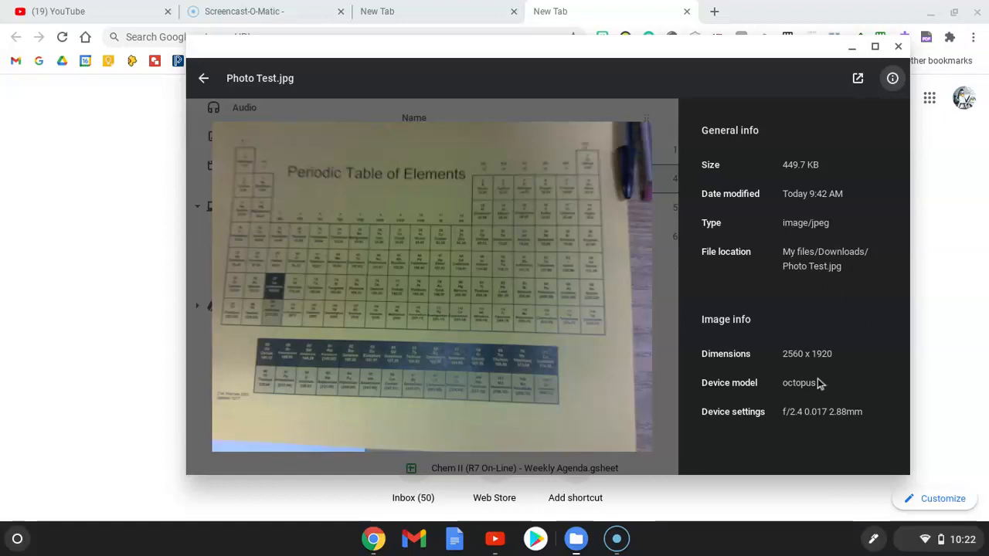
pyautogui.moveTo(781, 328)
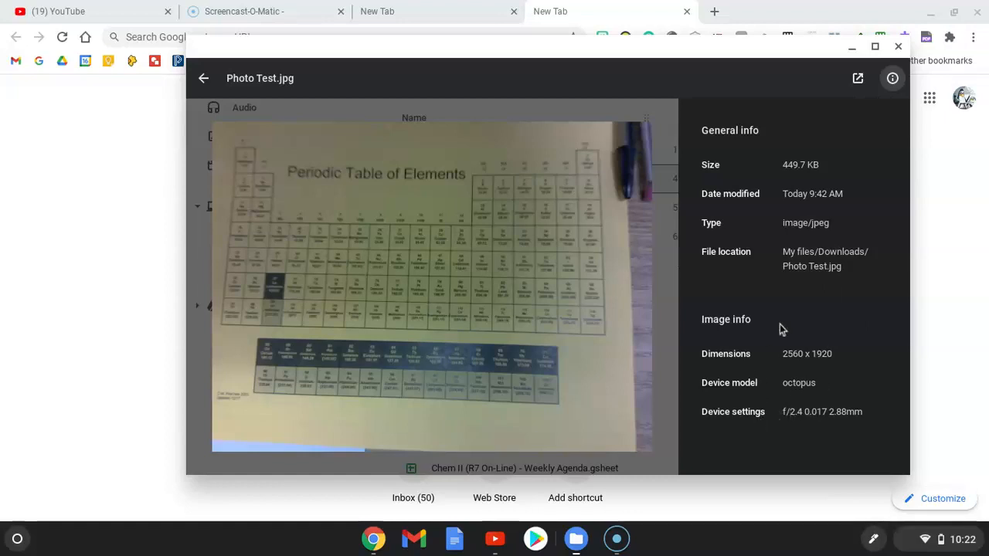
pyautogui.moveTo(749, 209)
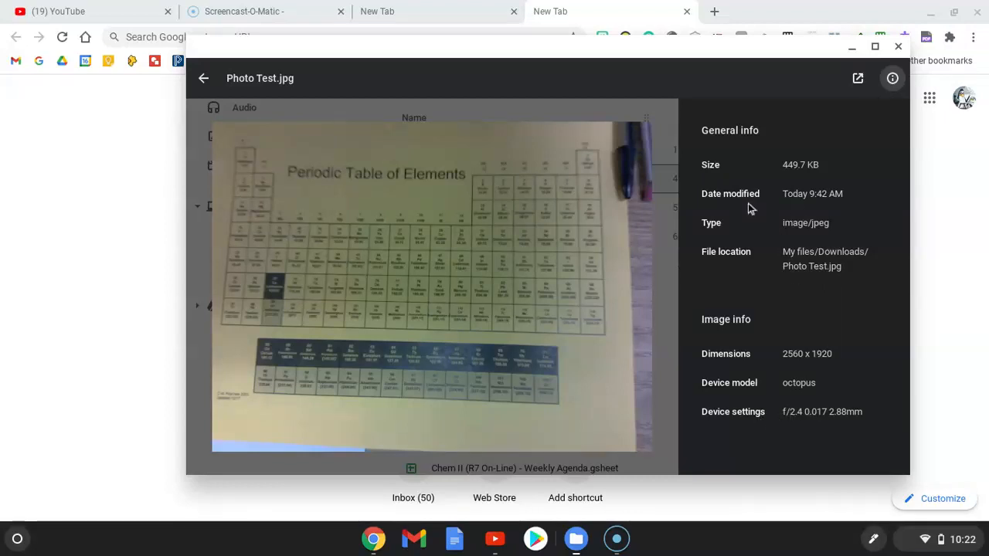
pyautogui.moveTo(759, 267)
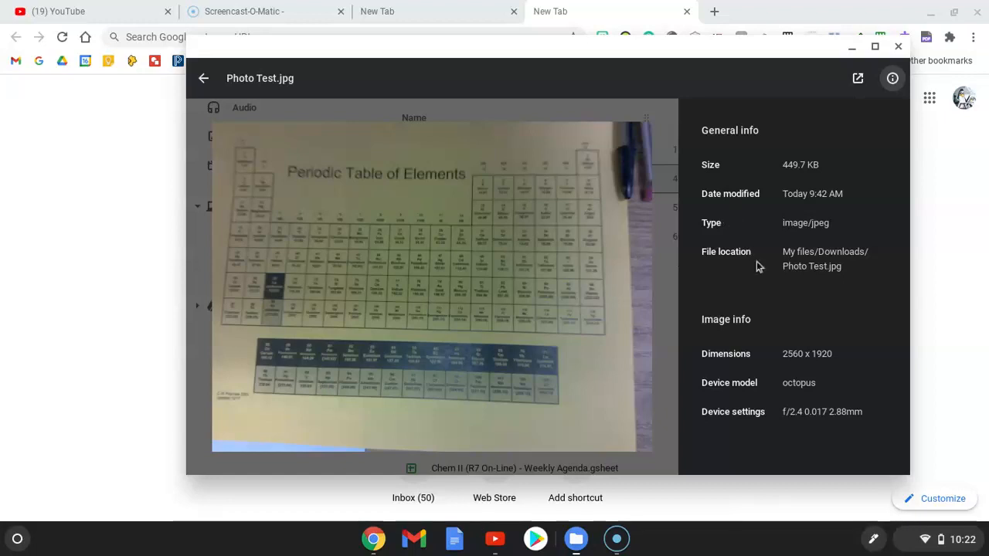
pyautogui.moveTo(782, 276)
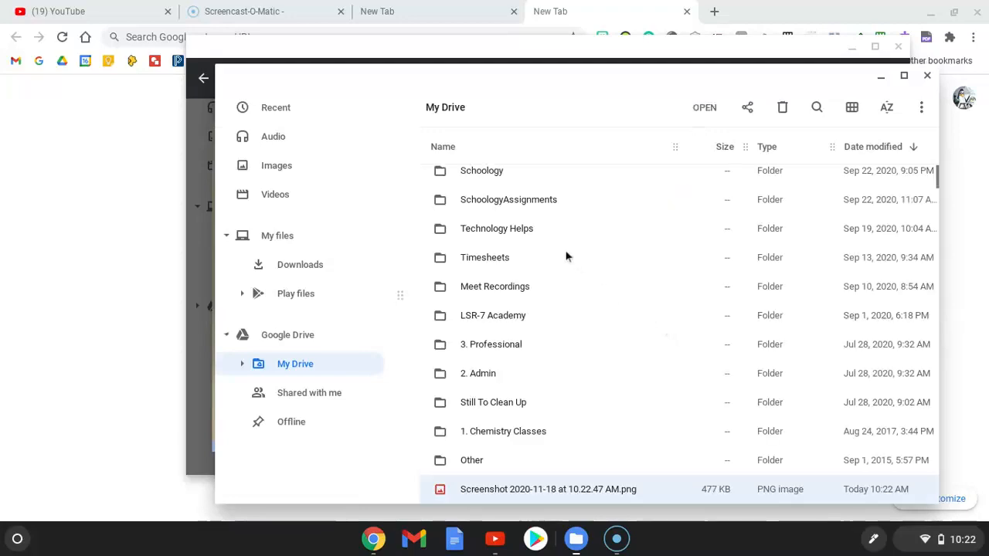
# - Open the context menu for the Screenshot 2020-11-18 at 10.22.47 AM.png file in My Drive
pyautogui.rightClick(548, 489)
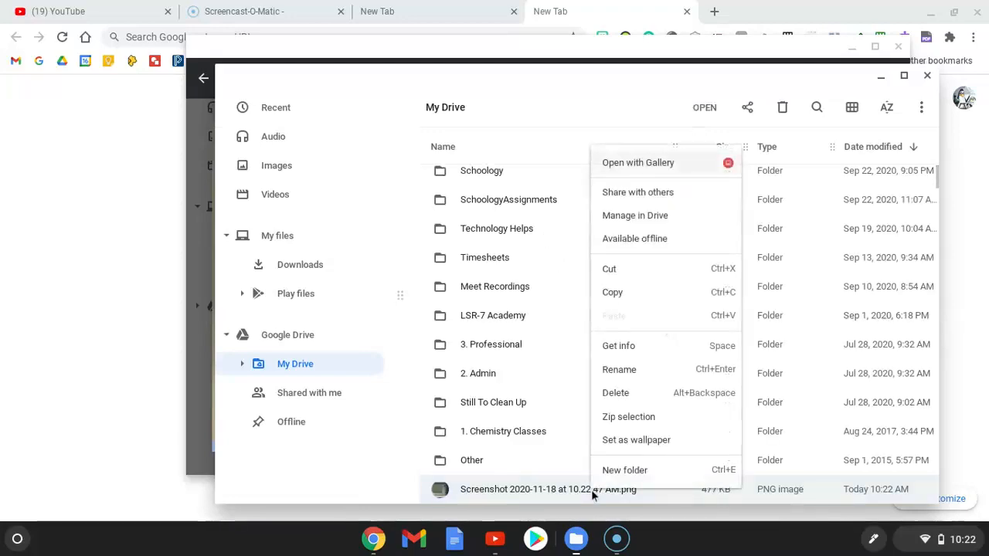
pyautogui.click(548, 489)
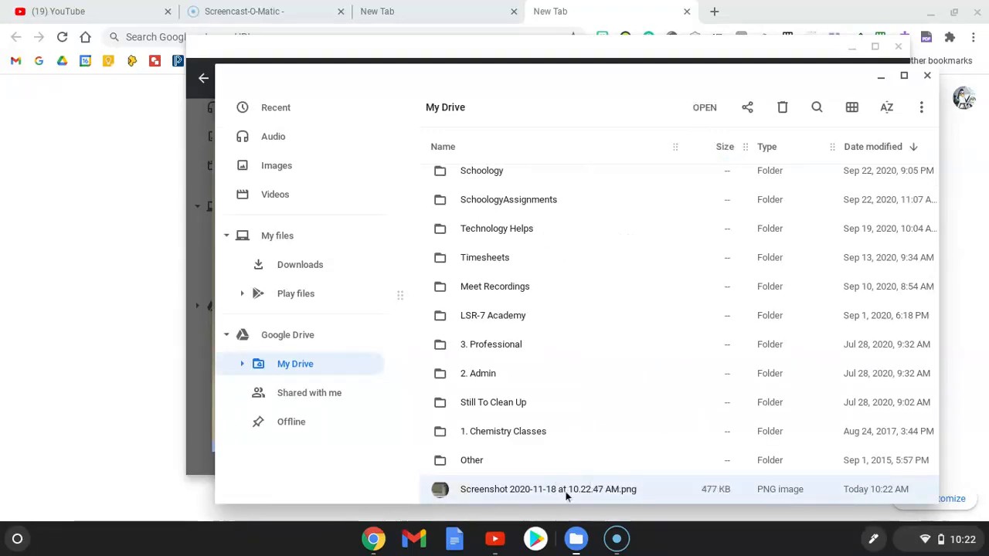
pyautogui.rightClick(548, 489)
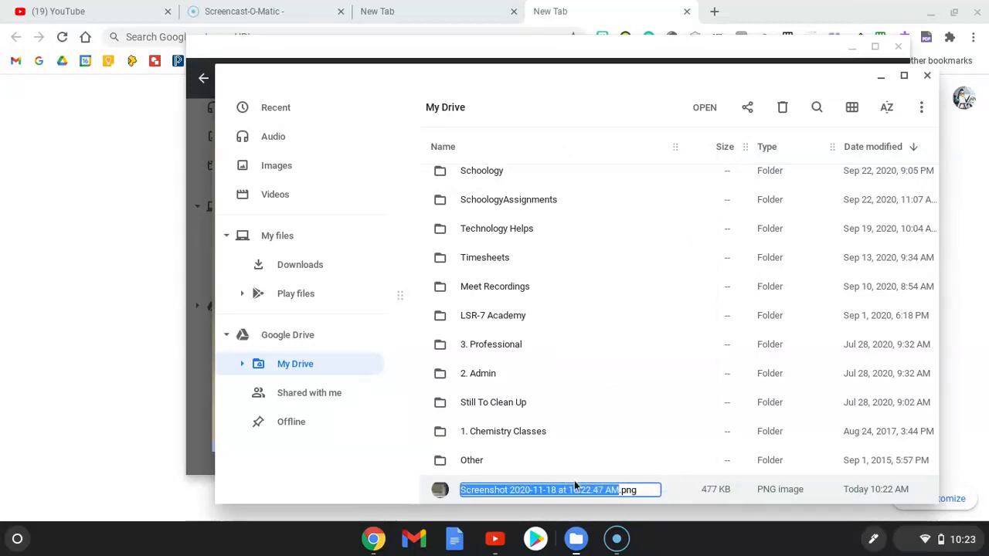
# - Type the new name "Test with time stamp" before the .png extension
pyautogui.write('Test wt')
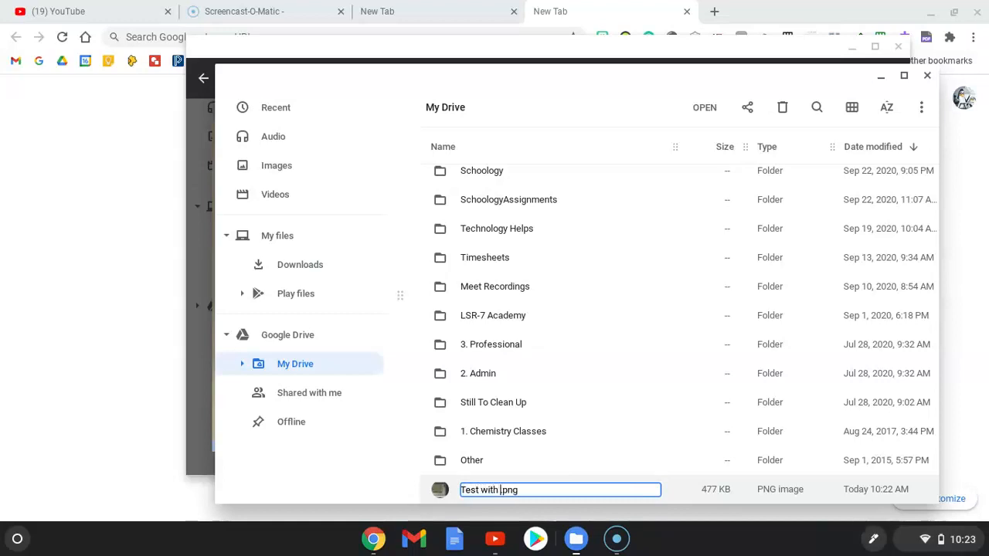
pyautogui.write('pi')
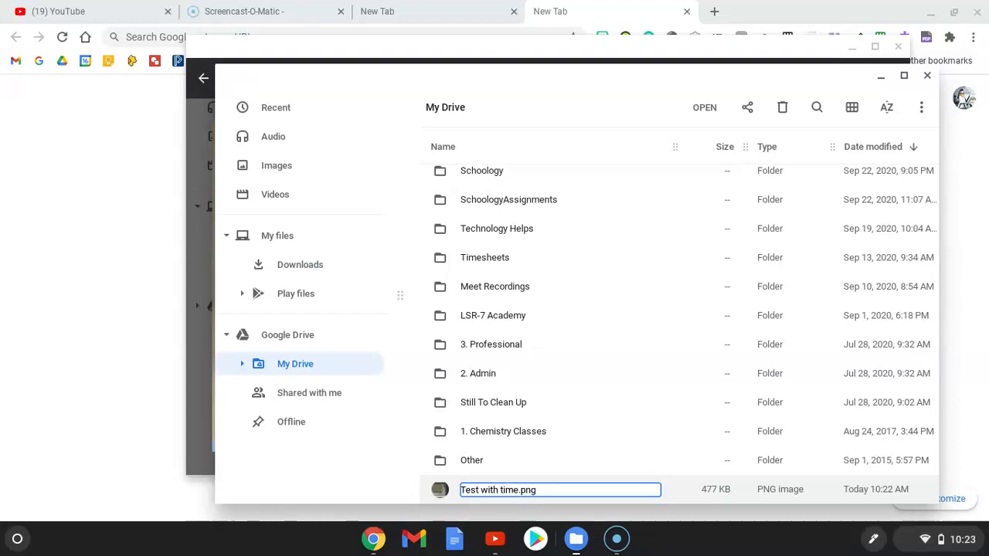
pyautogui.write('stamp')
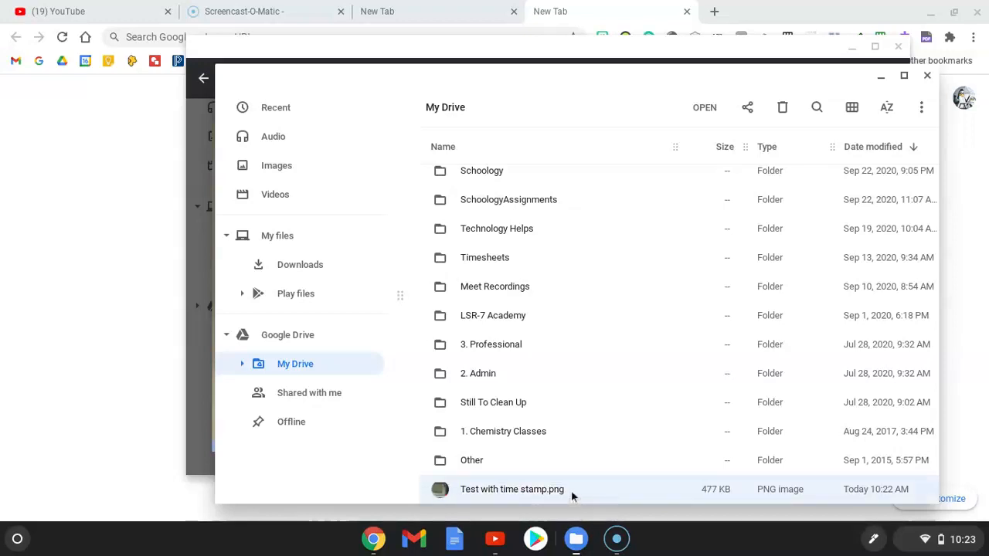
pyautogui.moveTo(629, 385)
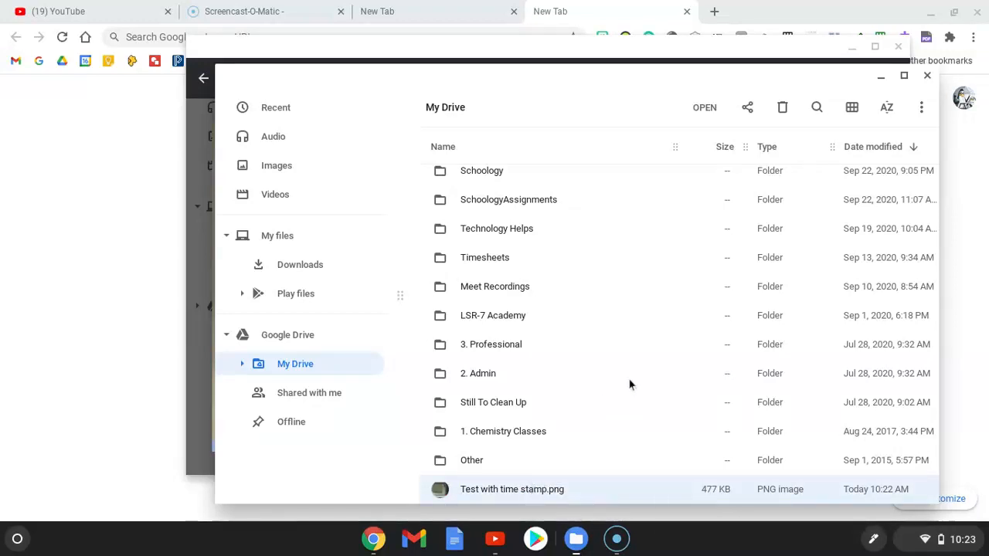